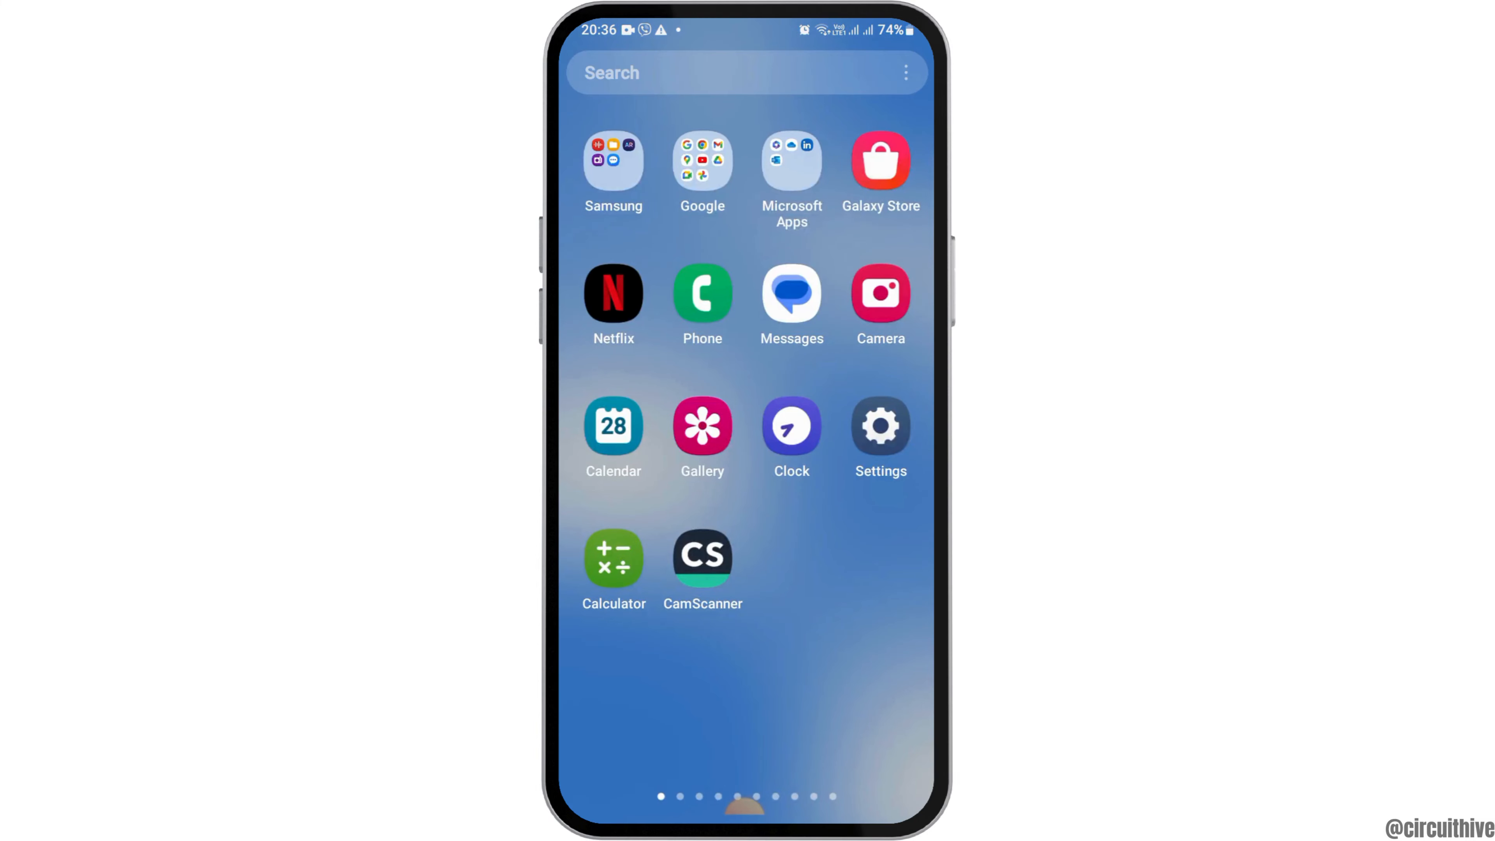
Page left through the launcher until the page with the CapCut icon is reached
scroll(left, 3)
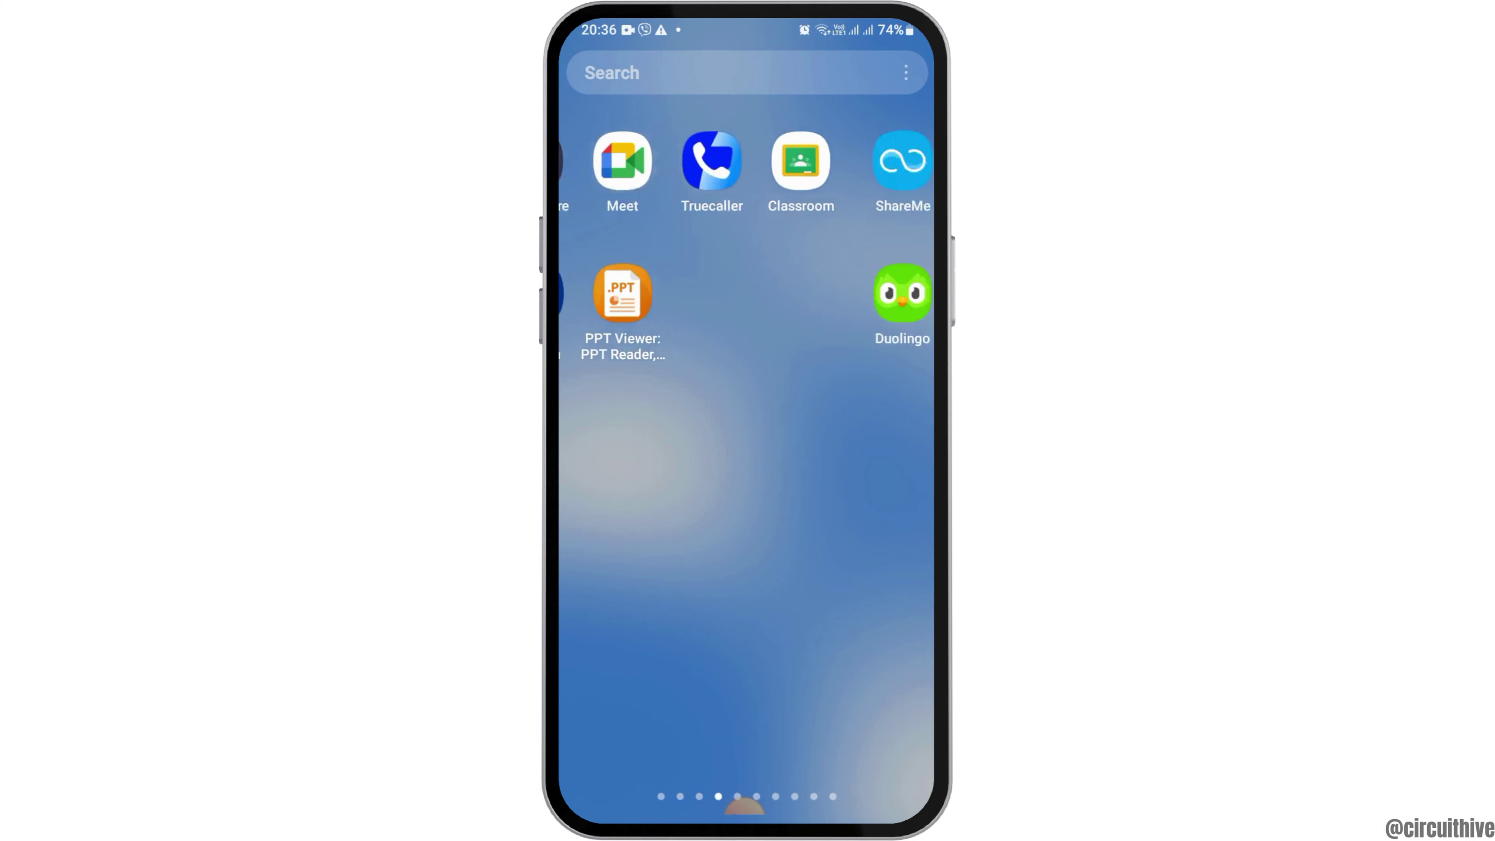
scroll(left, 3)
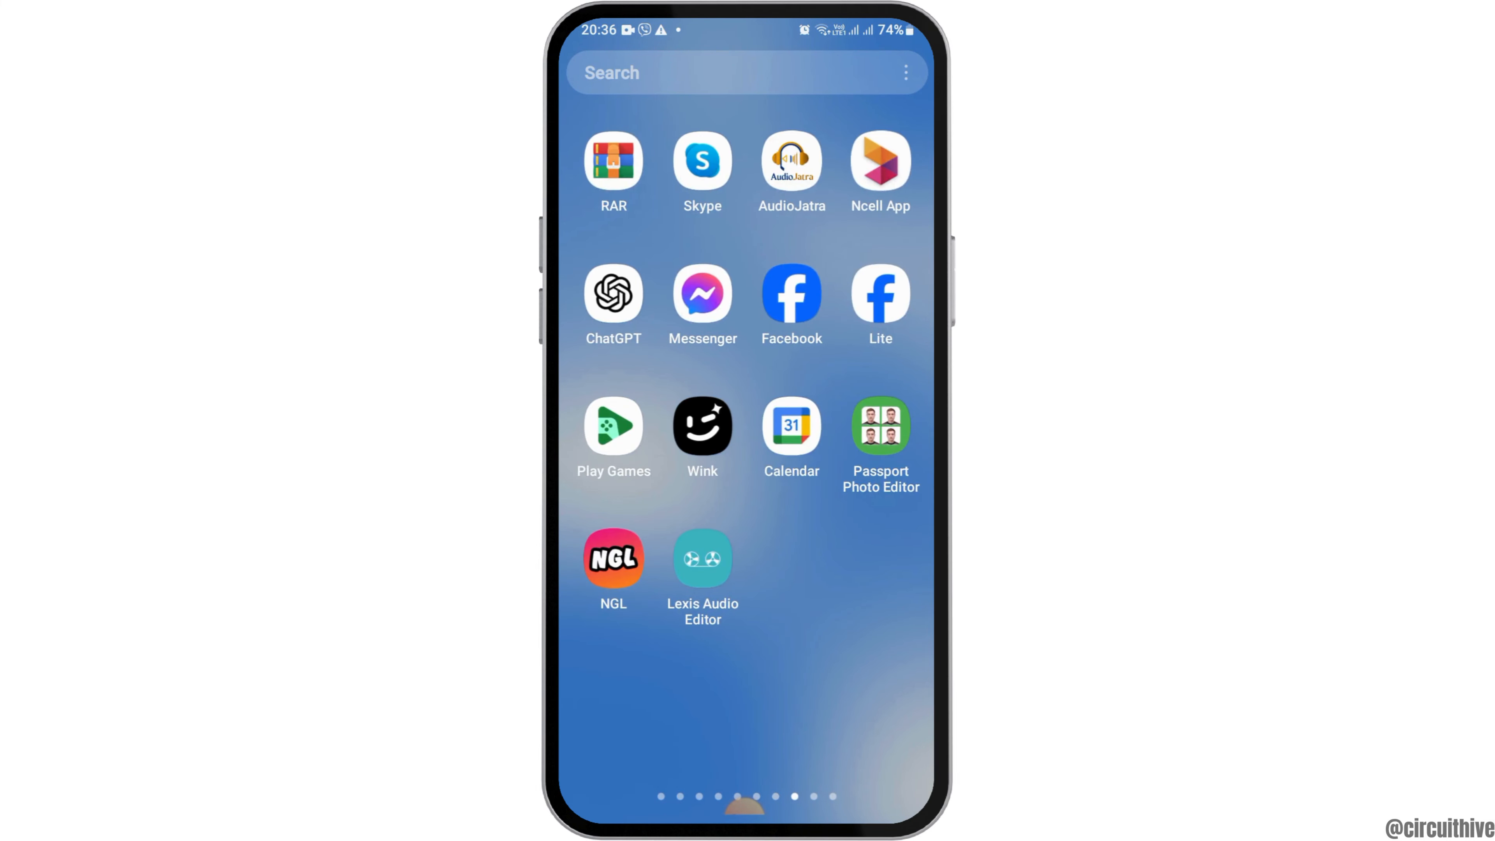
scroll(left, 3)
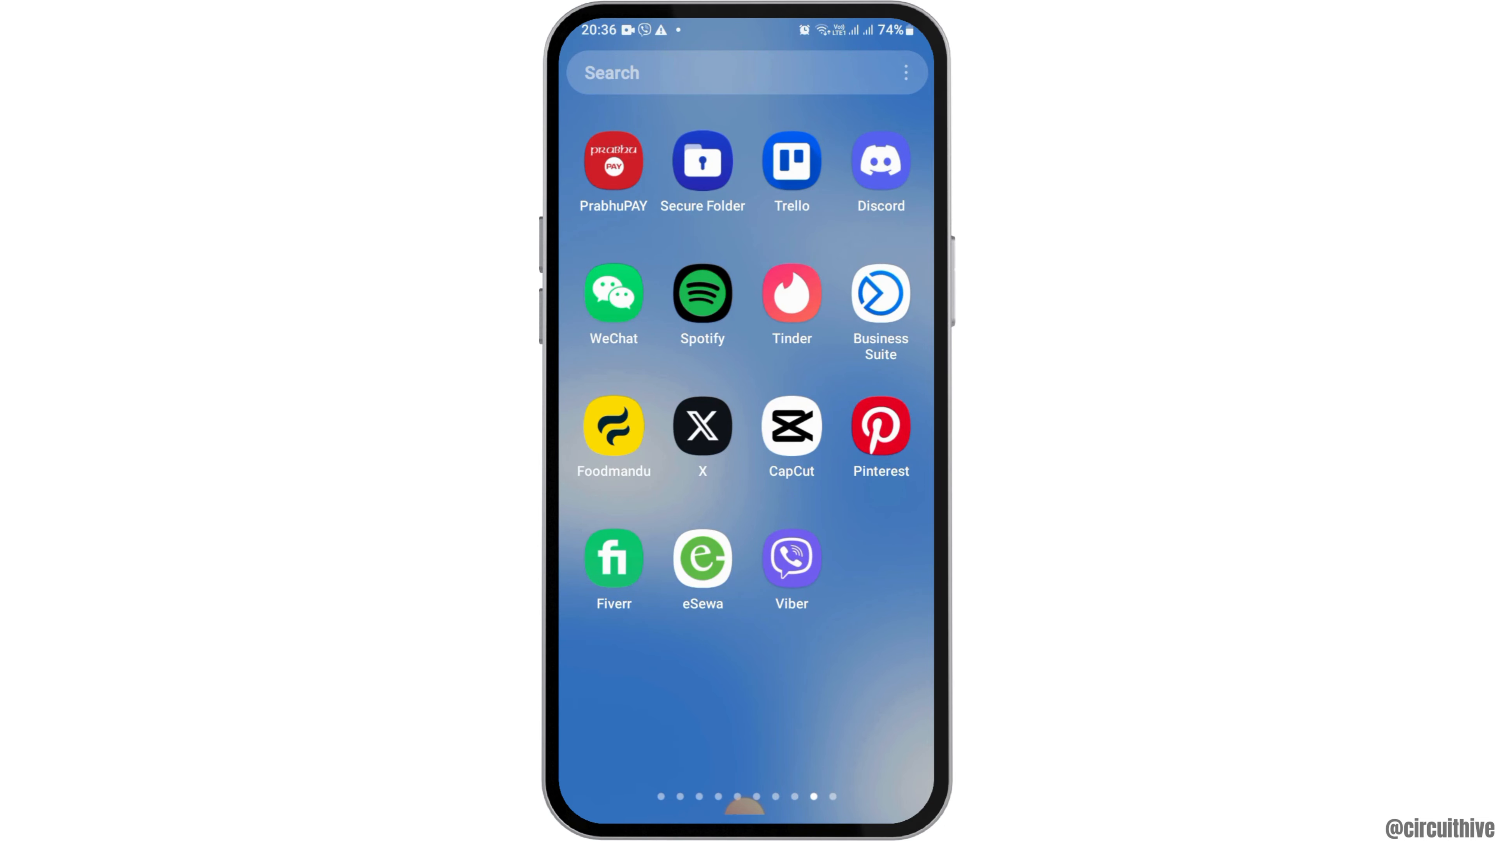
Launch CapCut to its home screen with the projects list
click(791, 425)
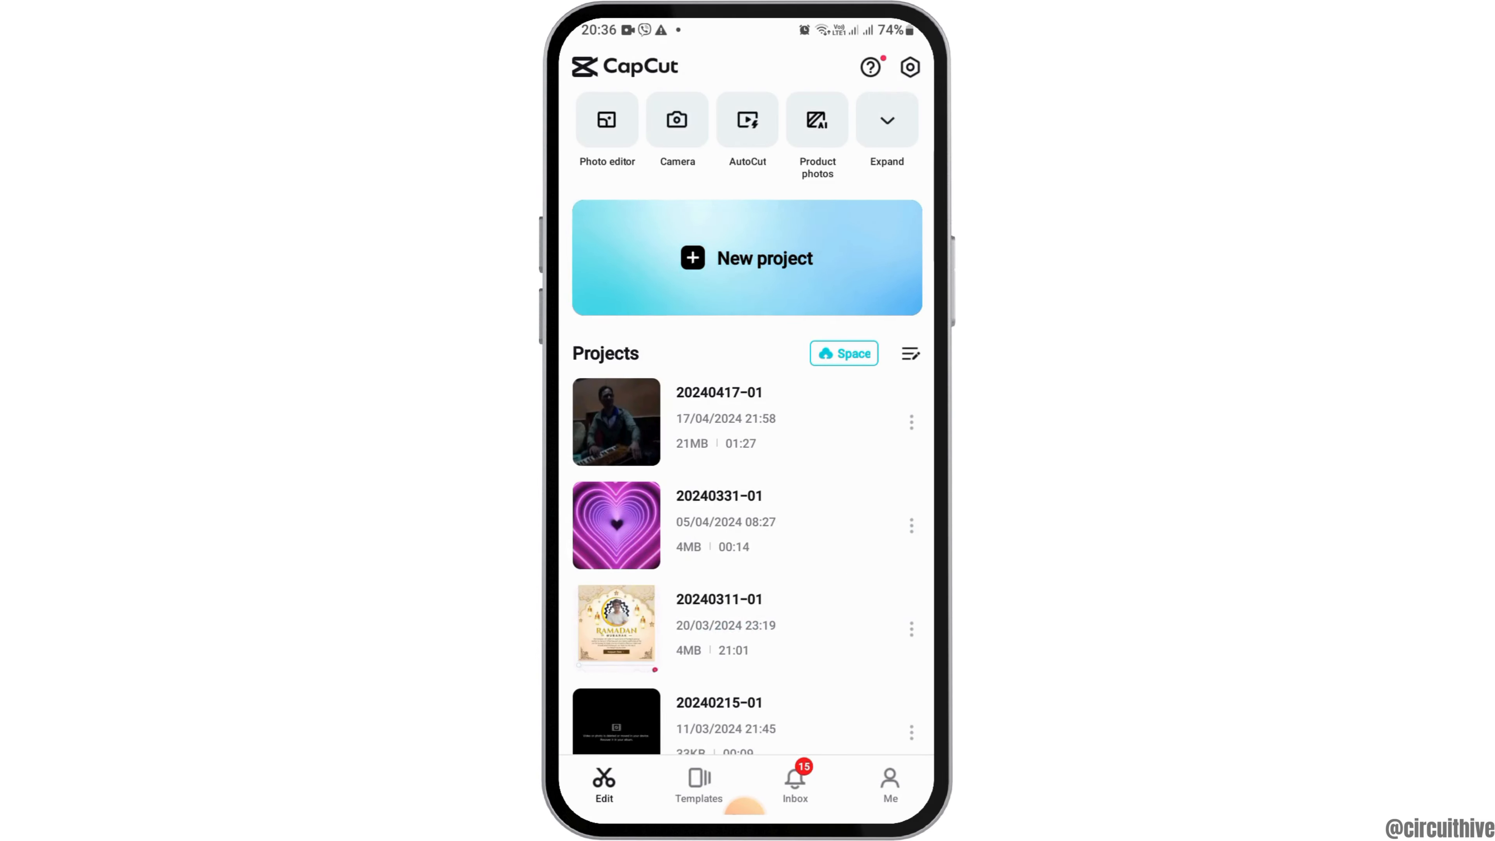
Go into CapCut's settings and reach the Auto upload page
click(910, 67)
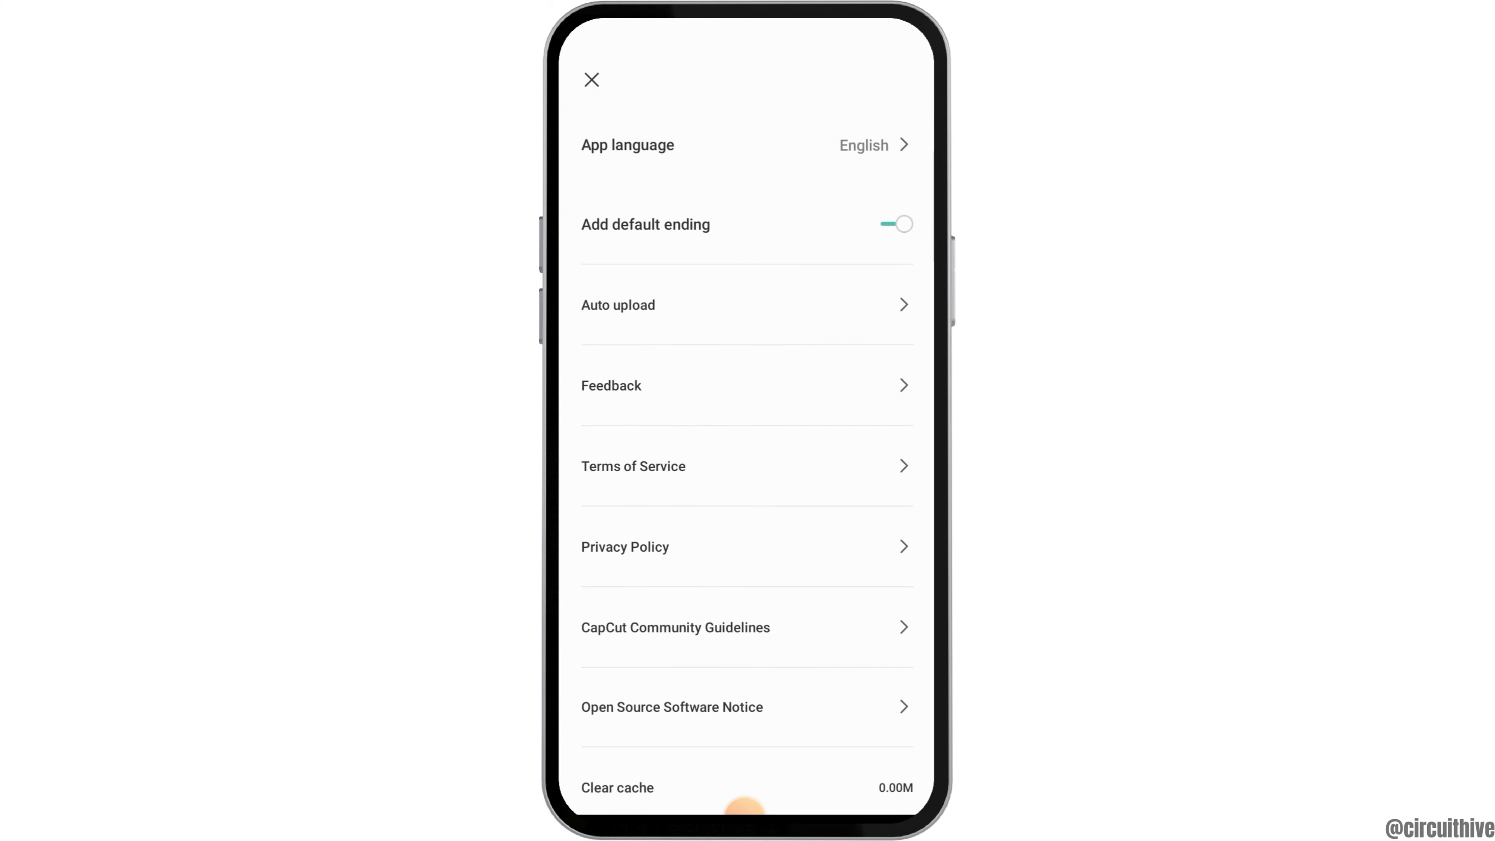
scroll(down, 3)
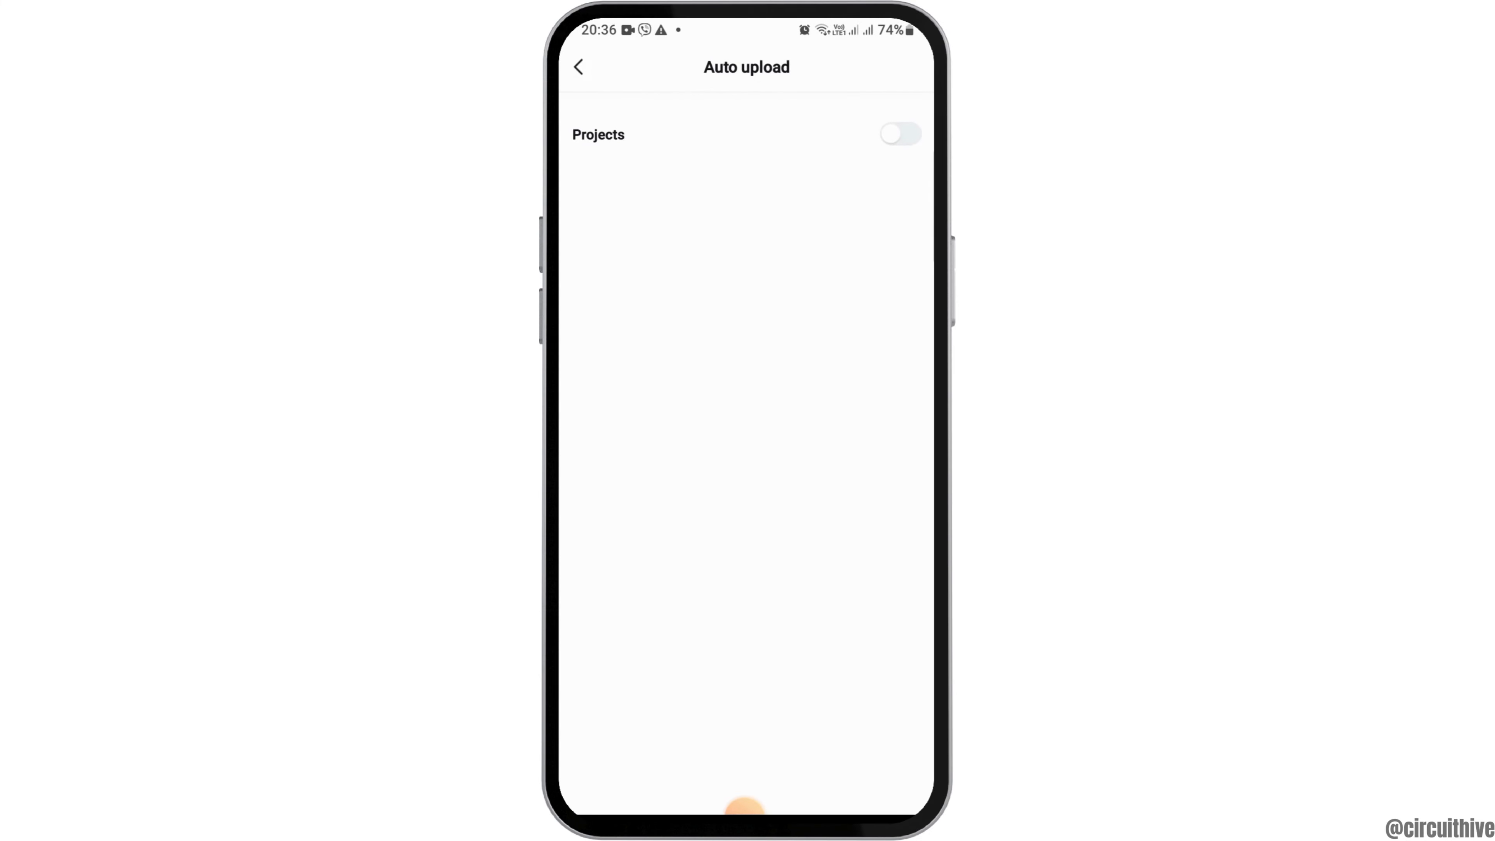
Switch on Projects auto upload, confirm the selected space, and return home
click(900, 134)
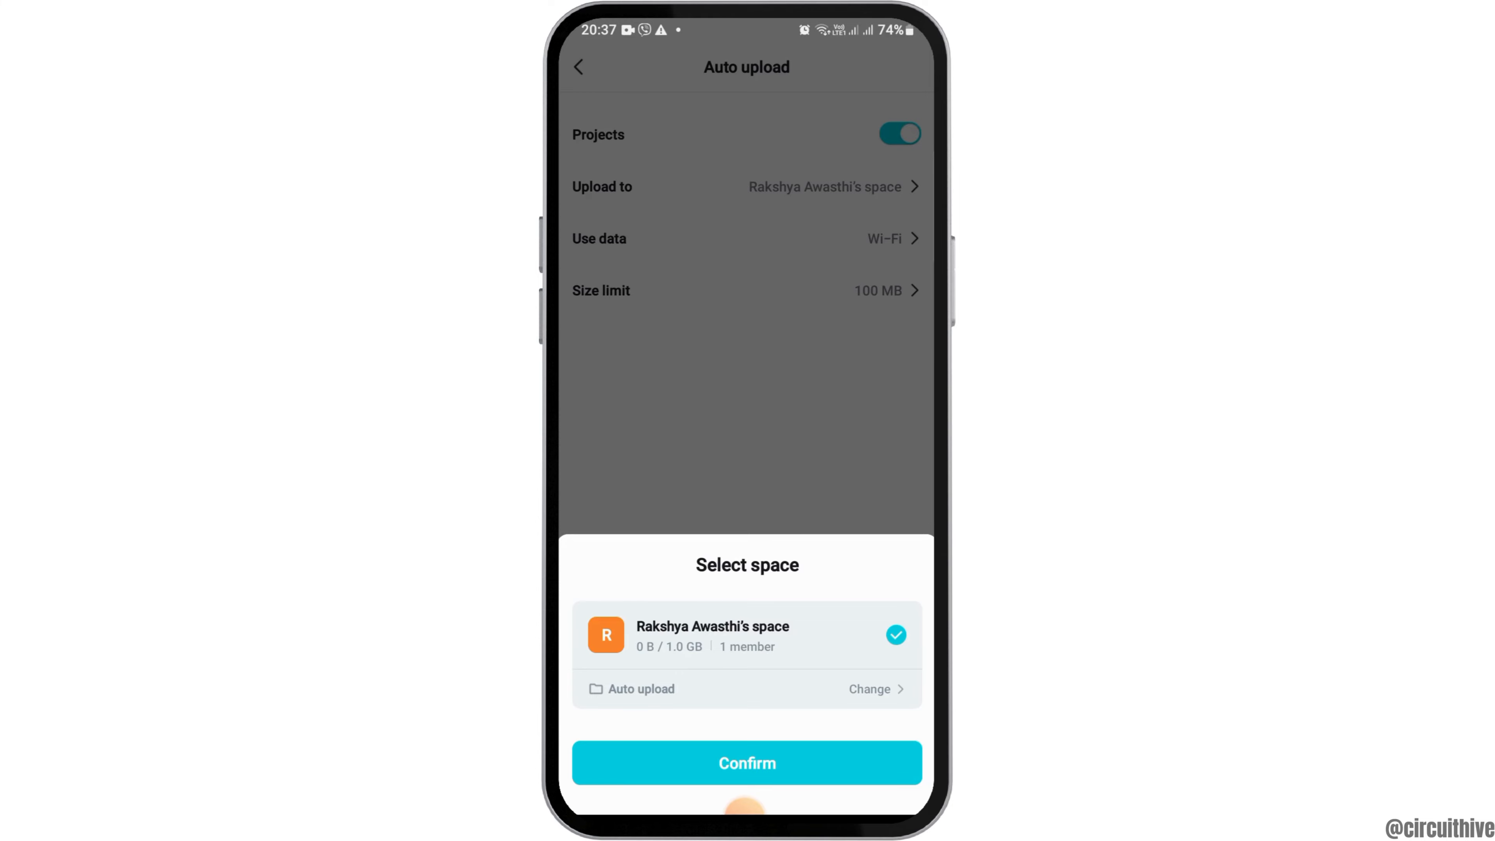
click(748, 762)
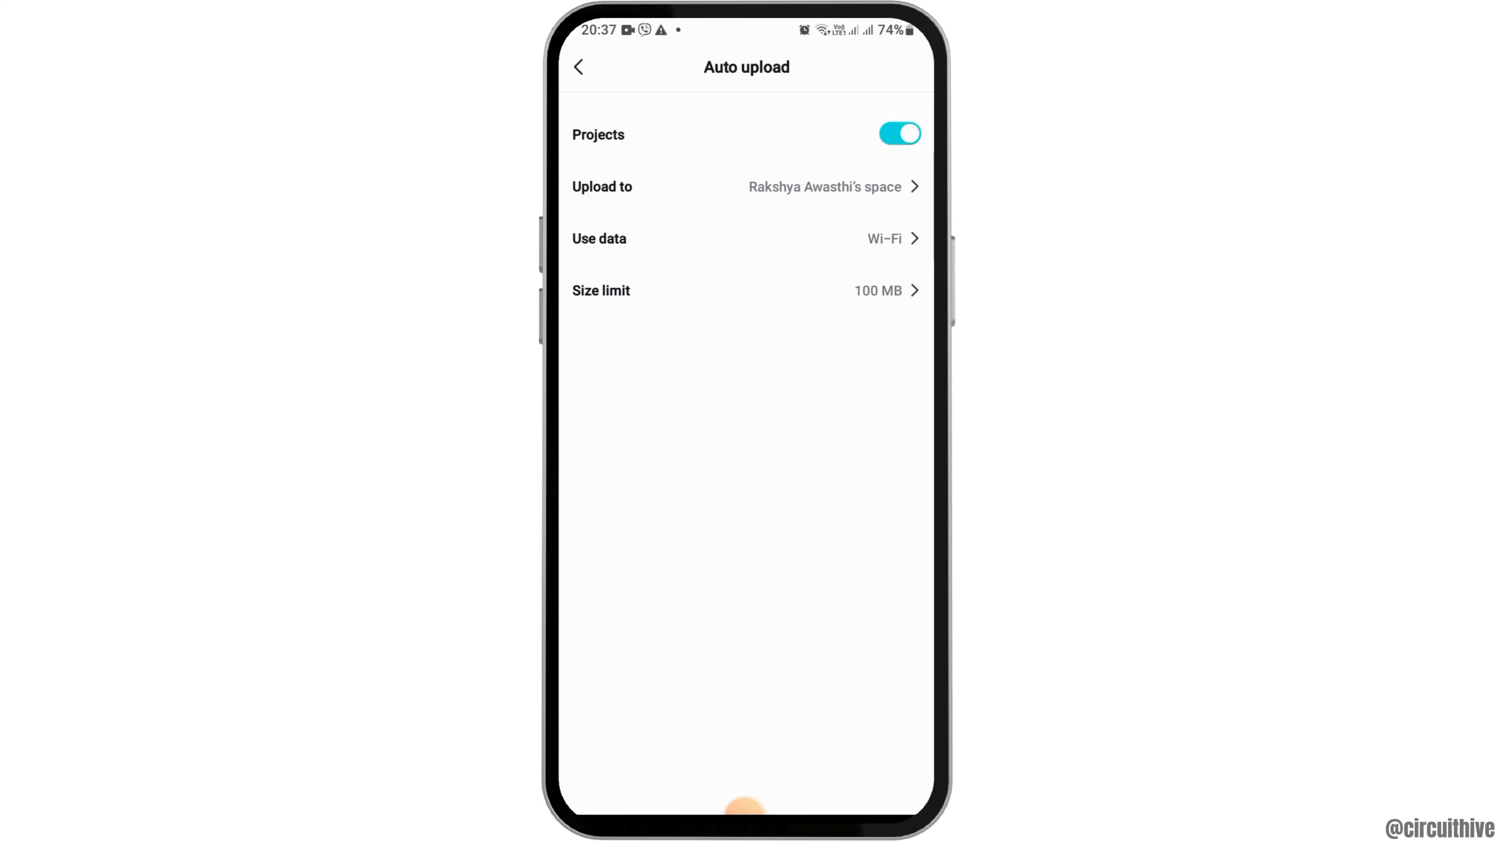
click(580, 66)
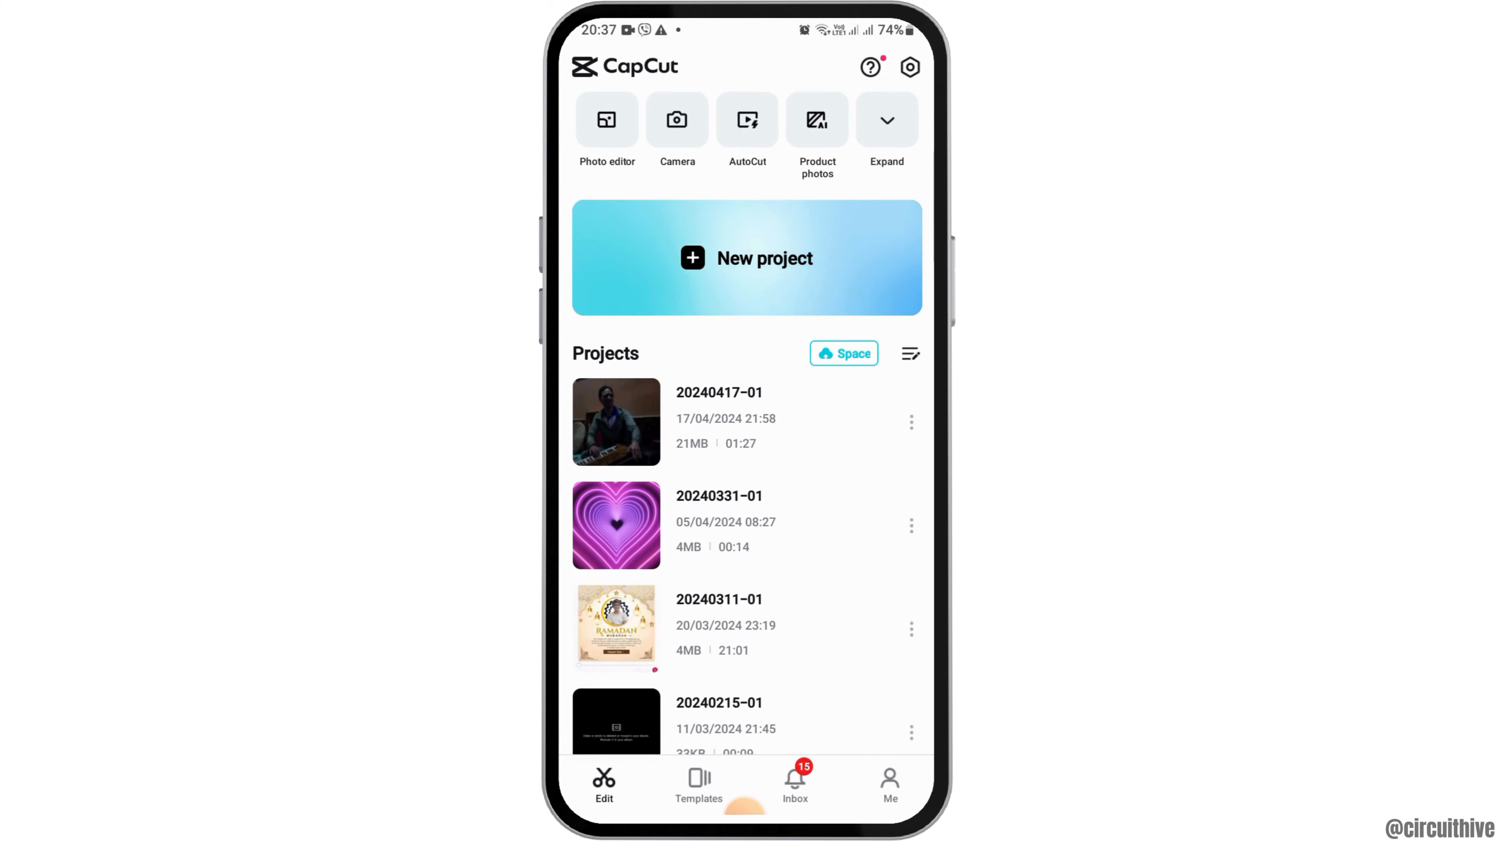
Enter the account's Space and view its empty Auto upload folder
click(844, 353)
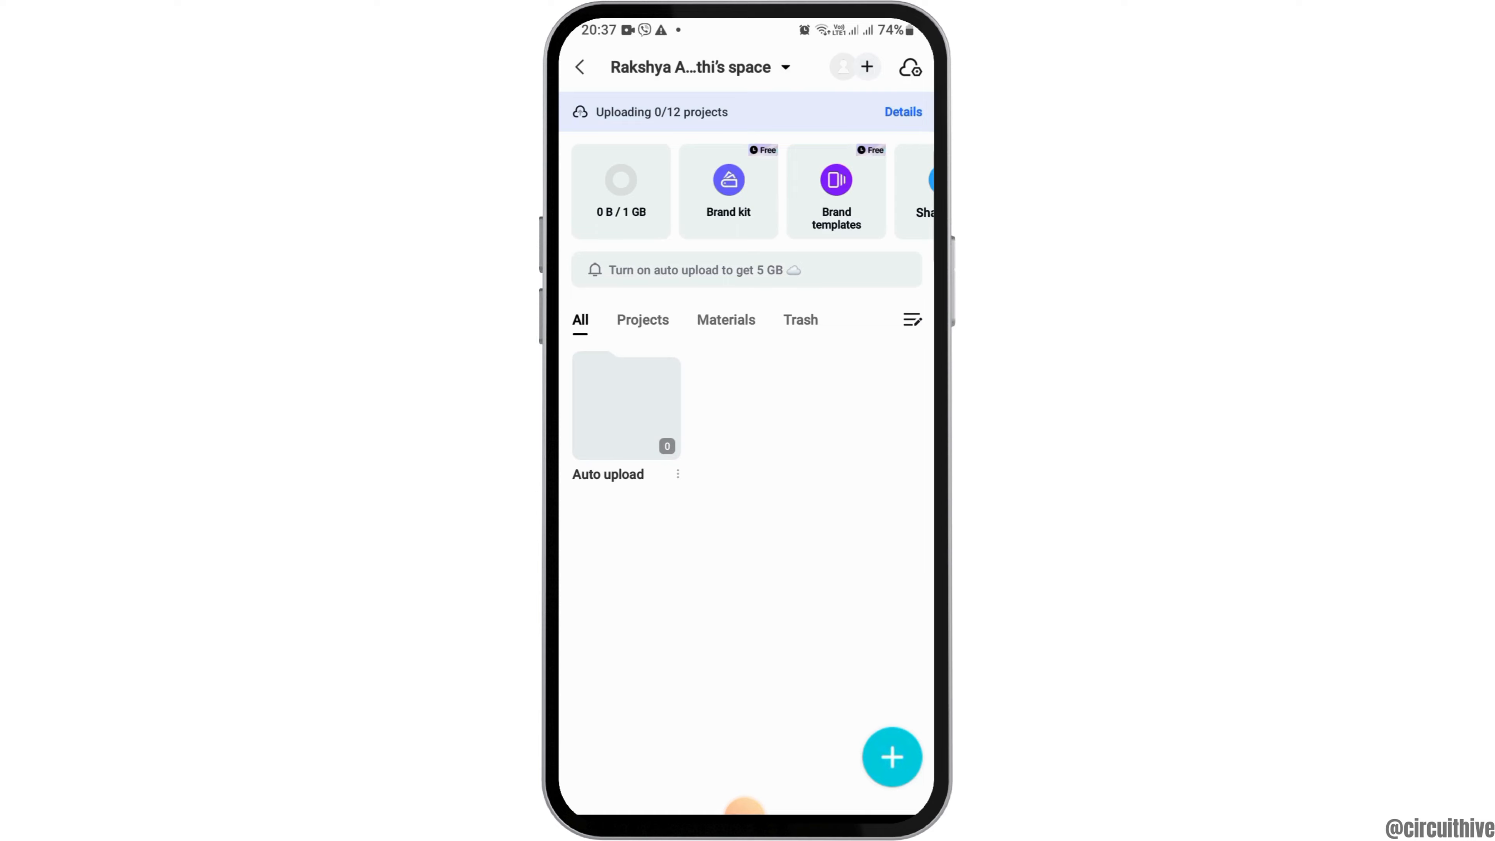
click(626, 404)
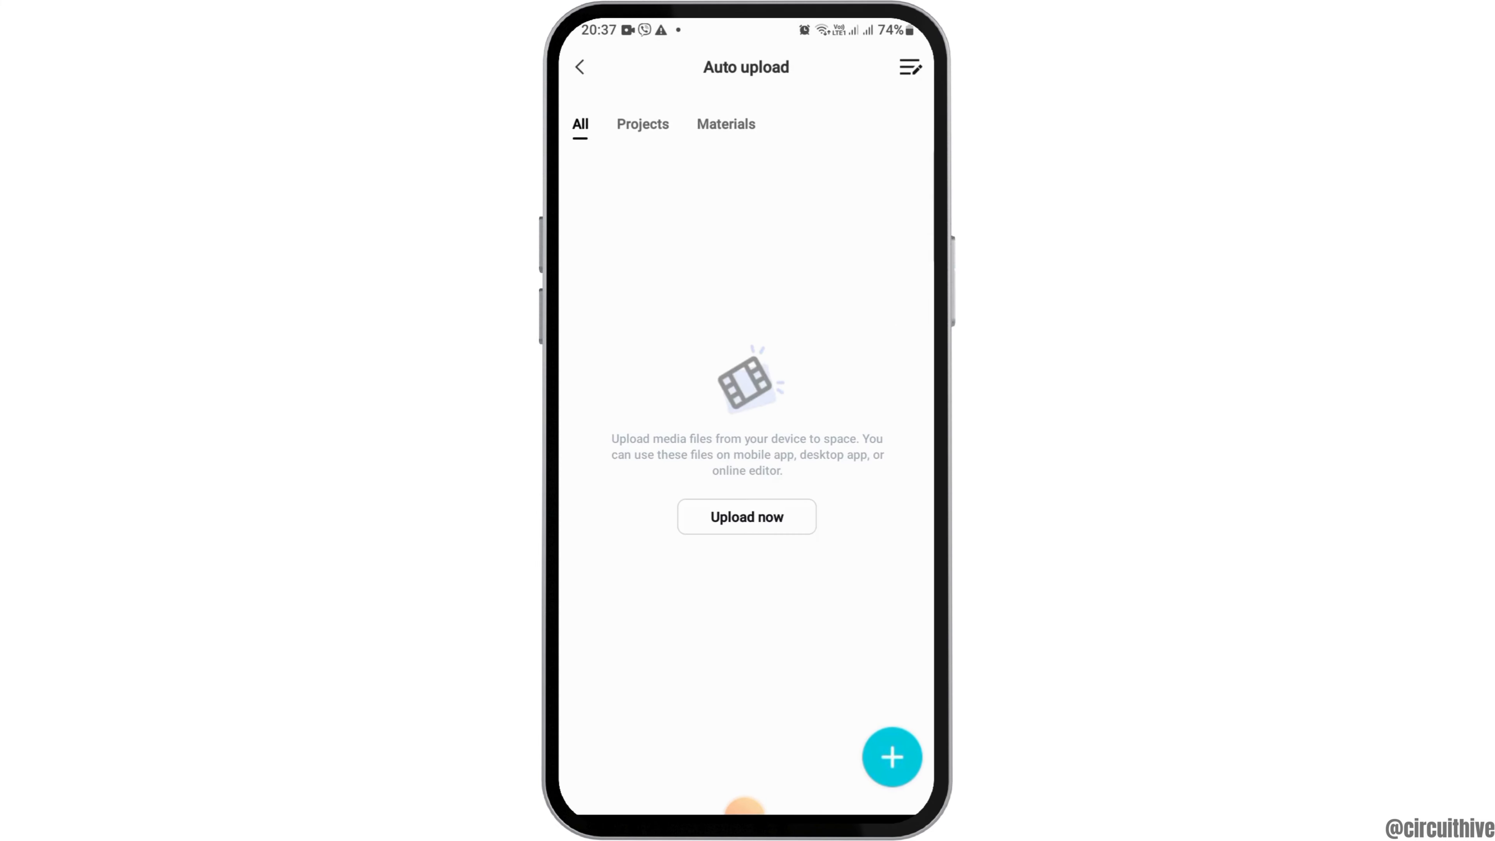